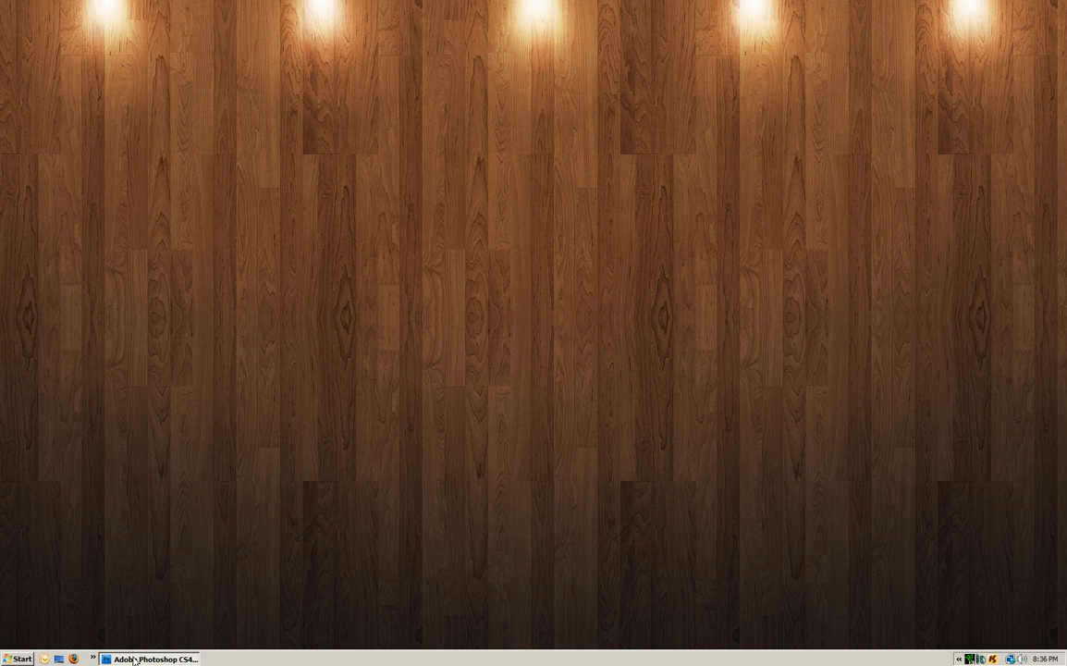
Create a new 800 × 800 px document with a black background via File > New
left_click(37, 12)
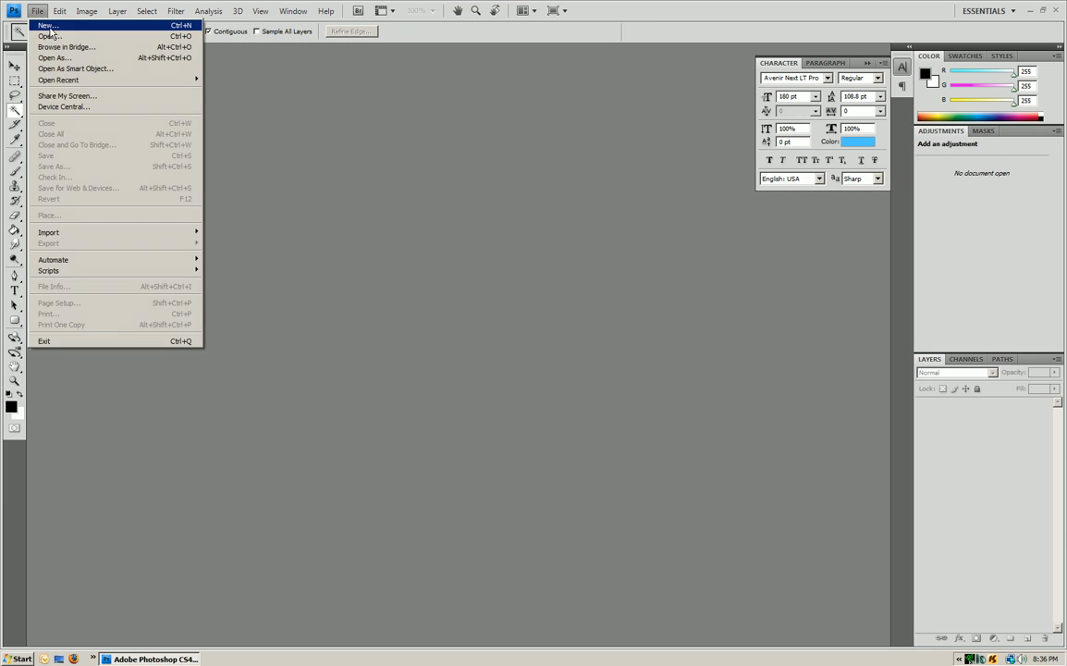
left_click(44, 44)
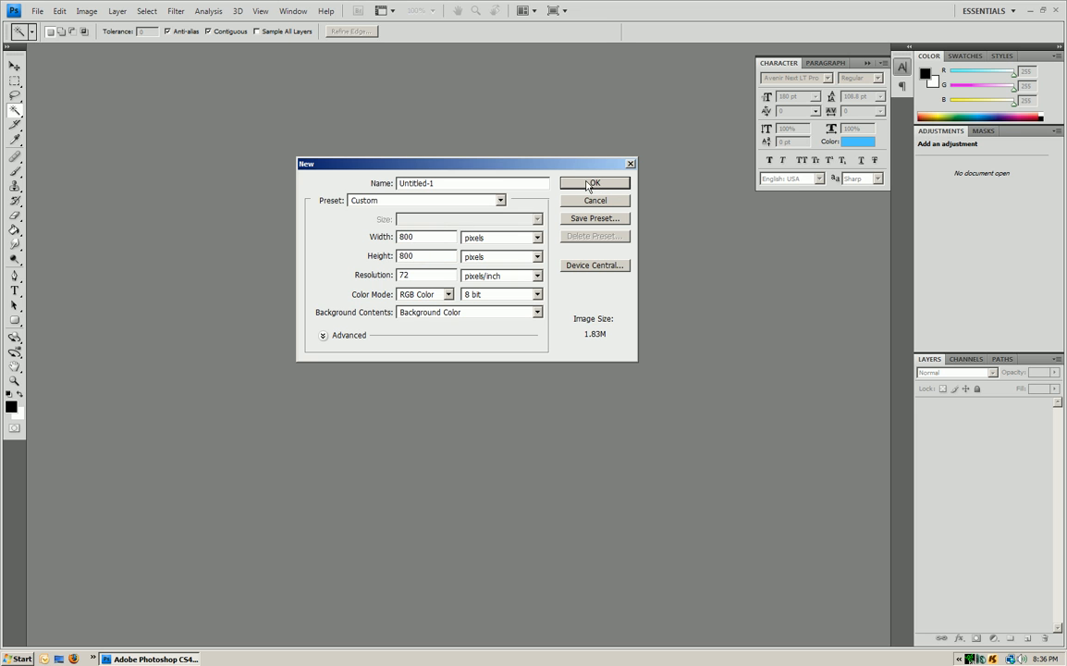
left_click(596, 183)
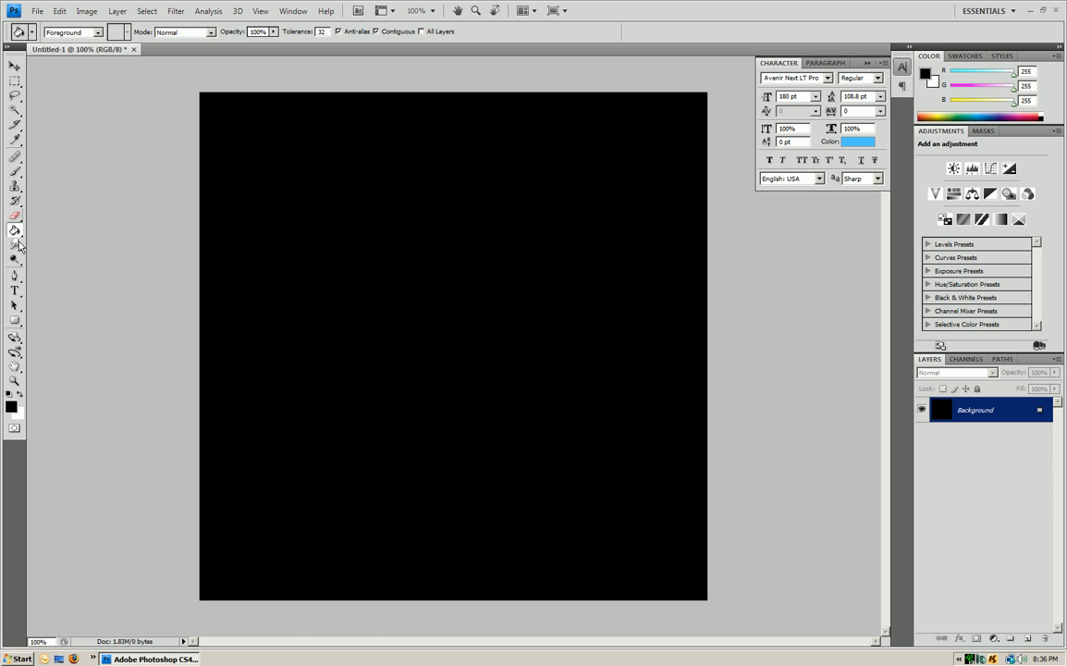
Add the word 'latified' in large blue type across the middle of the canvas
left_click(245, 218)
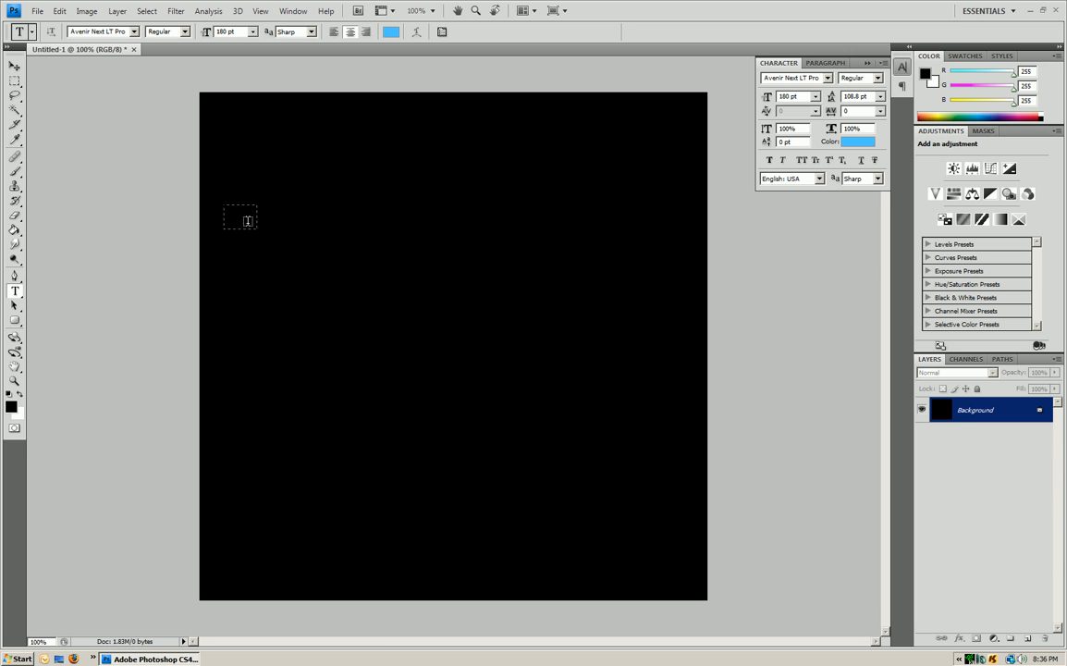
left_click_drag(222, 203, 666, 486)
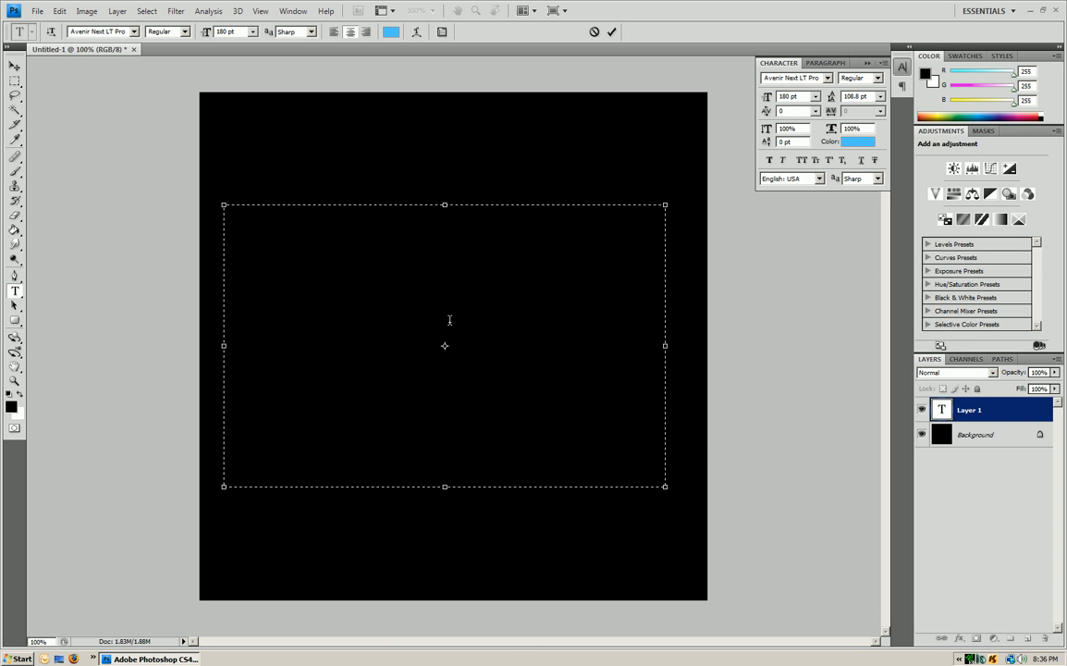
type("latified")
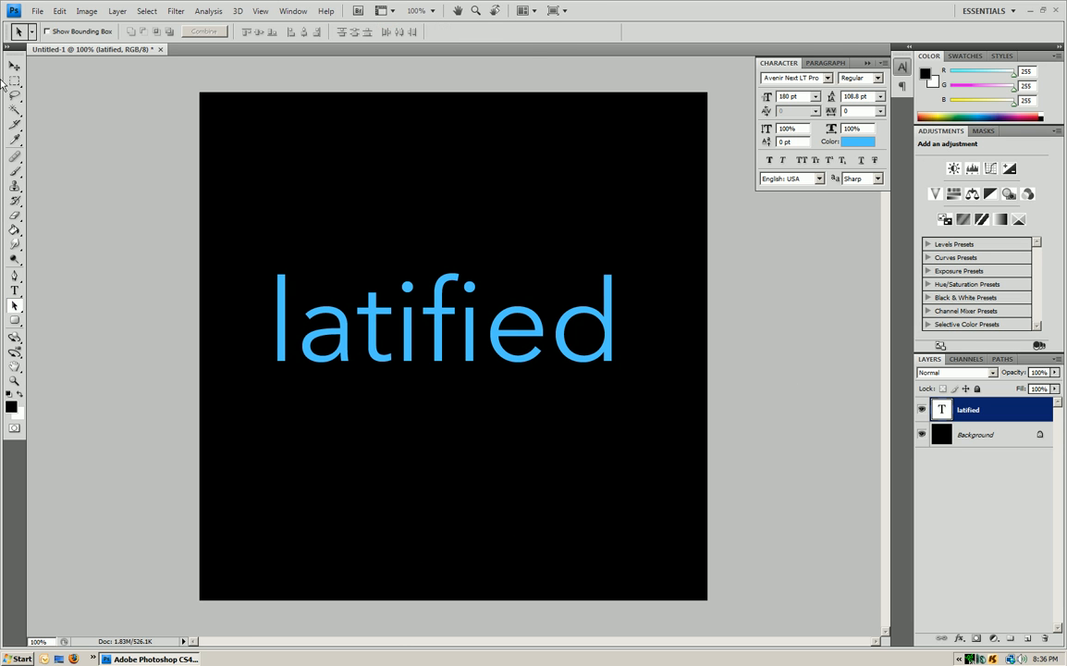
Marquee-select the upper half of the word and add an empty Layer 1 above it
left_click(11, 83)
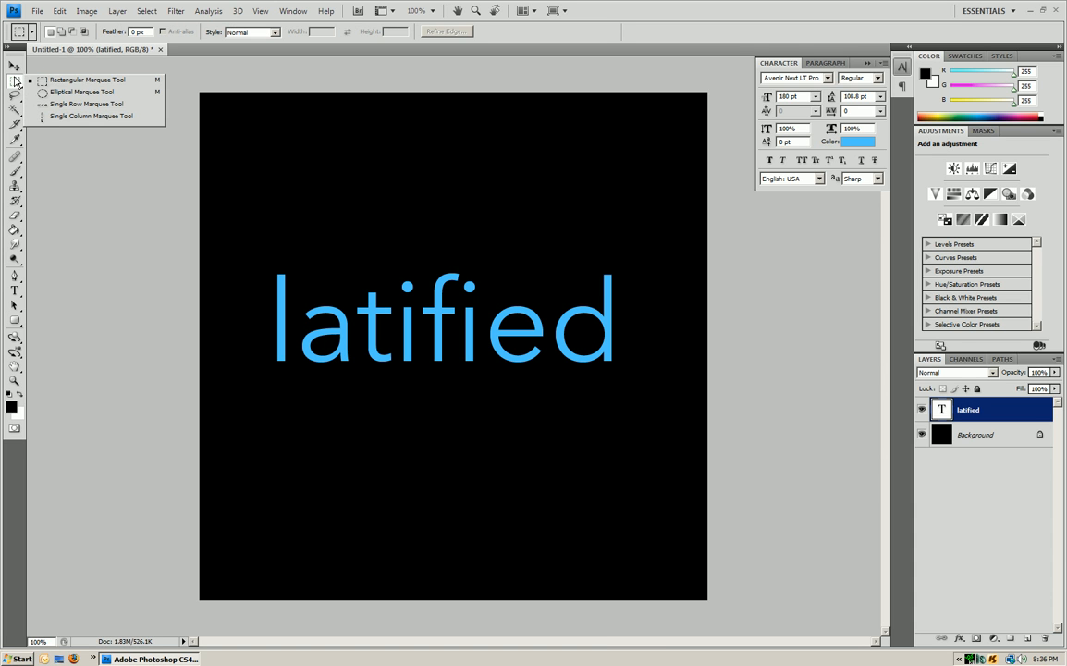
mouse_move(87, 97)
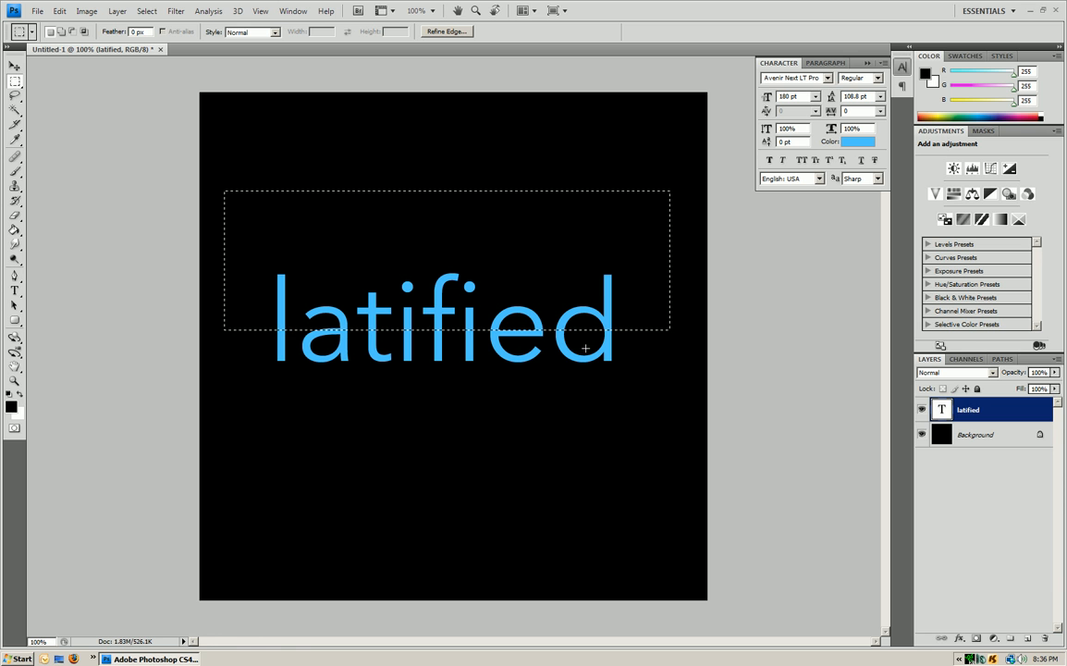
mouse_move(503, 272)
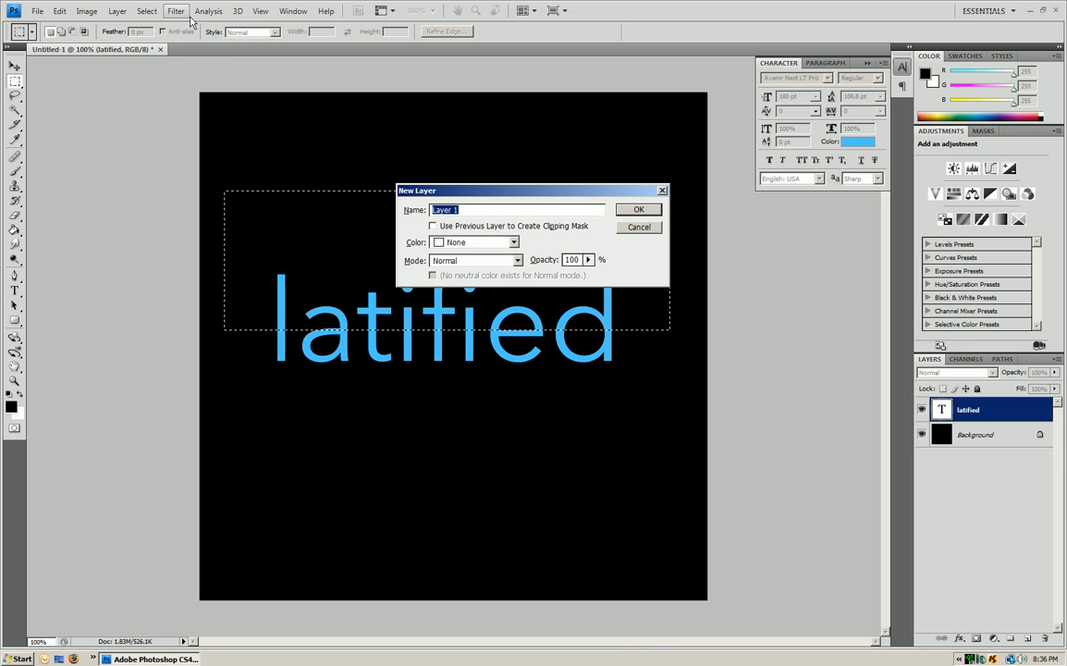
left_click(100, 11)
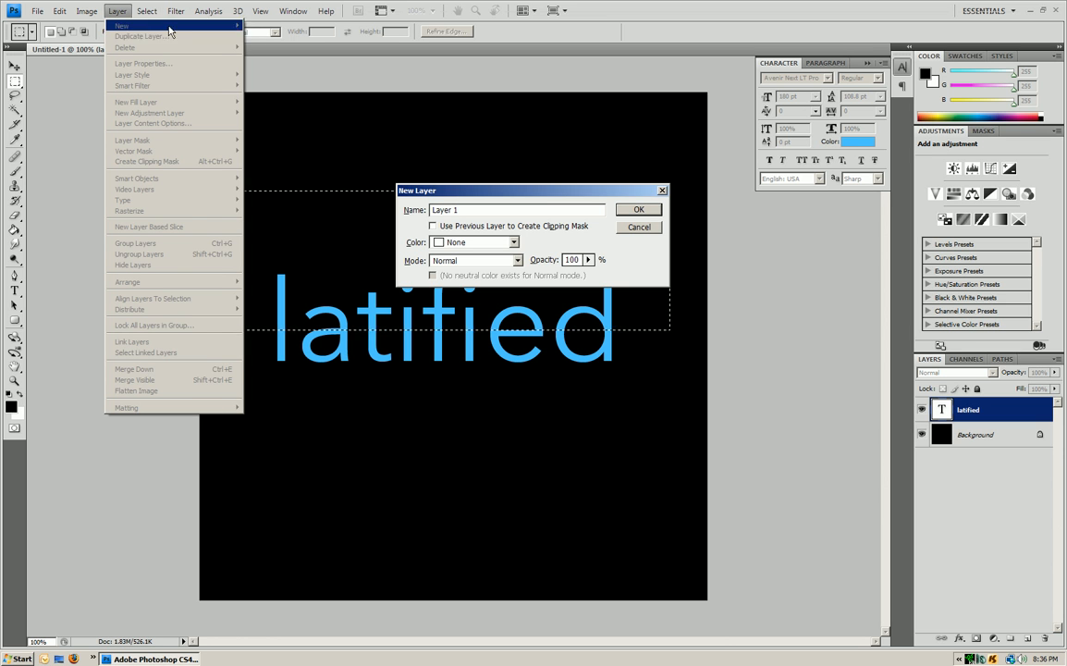
left_click(639, 209)
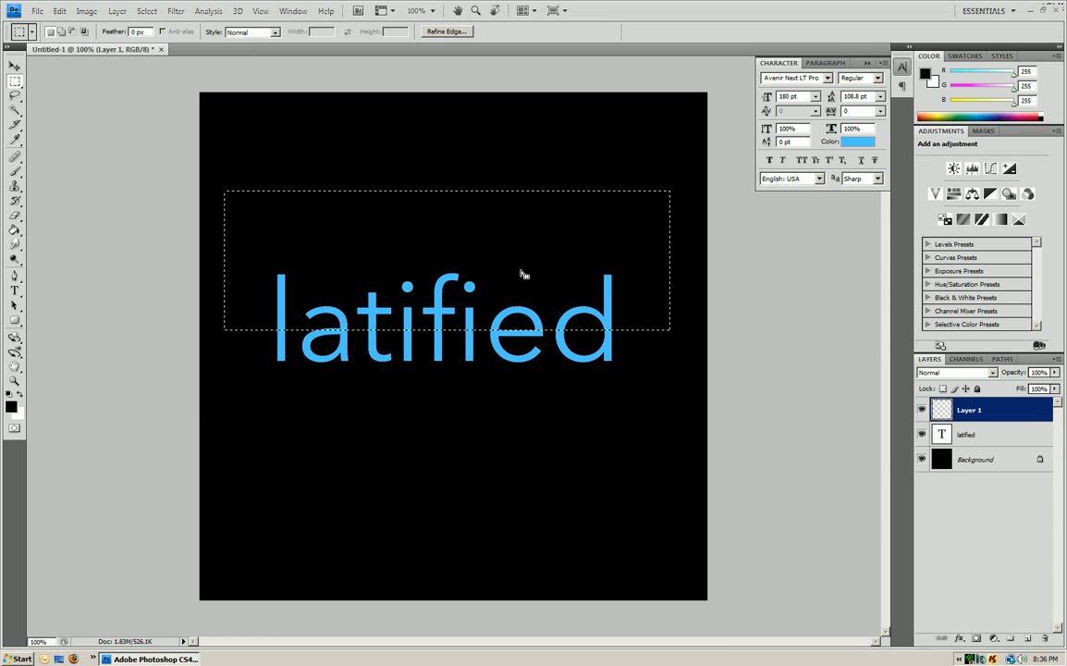
Fill the selected band with white on Layer 1 and lower its opacity to semi-transparent
right_click(522, 274)
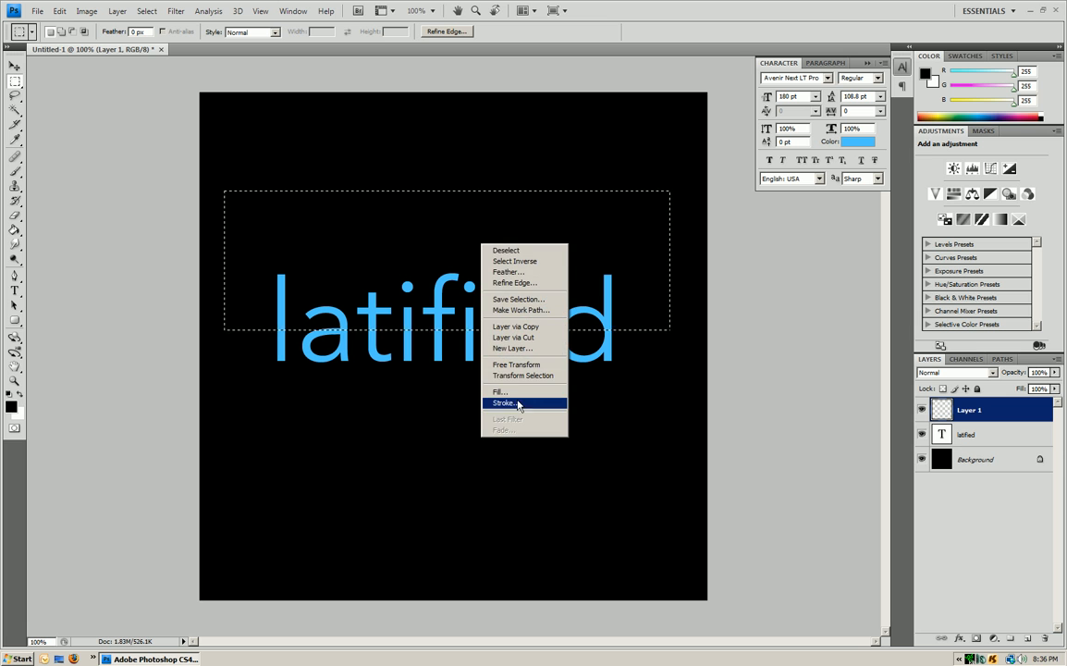
left_click(502, 392)
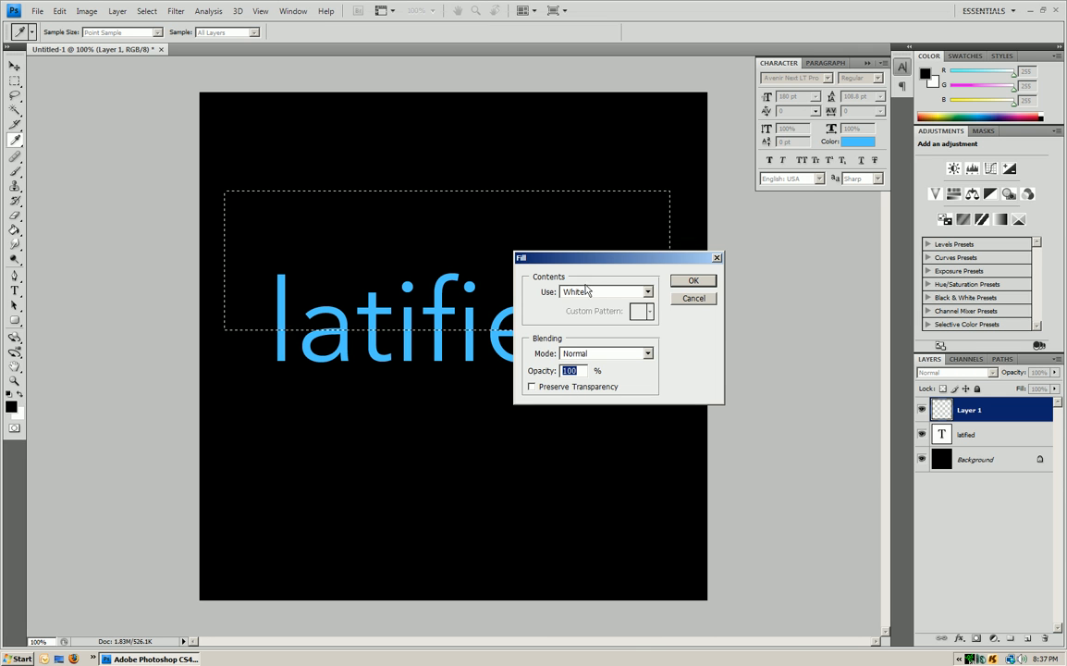
left_click(647, 292)
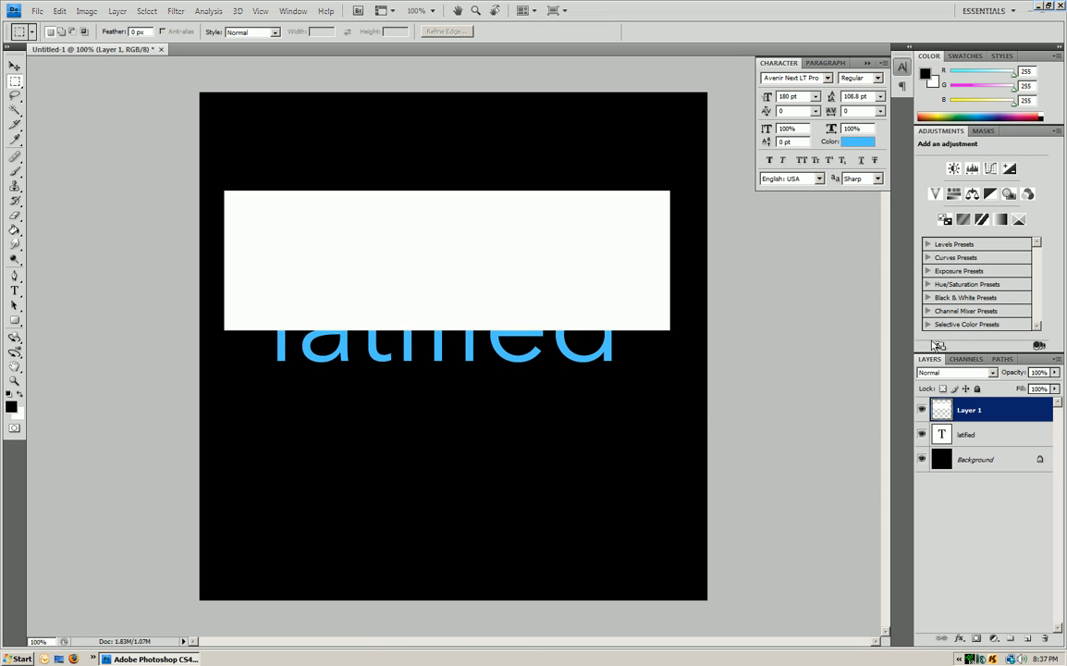
left_click_drag(1051, 388, 1017, 388)
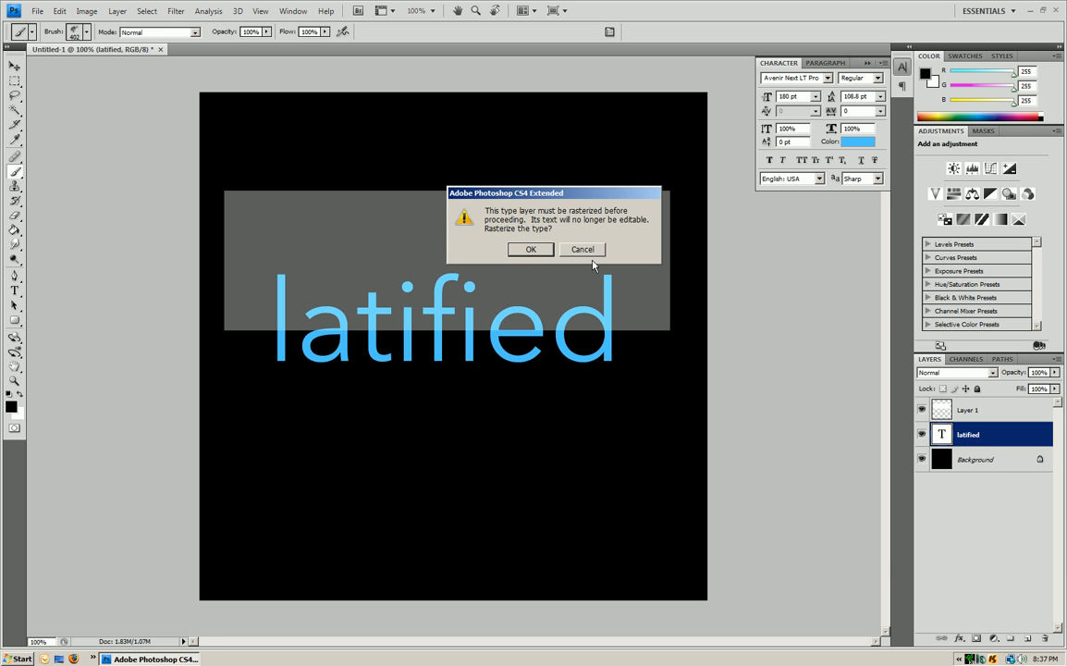
Rasterize the 'latified' type layer into ordinary pixels
left_click(531, 248)
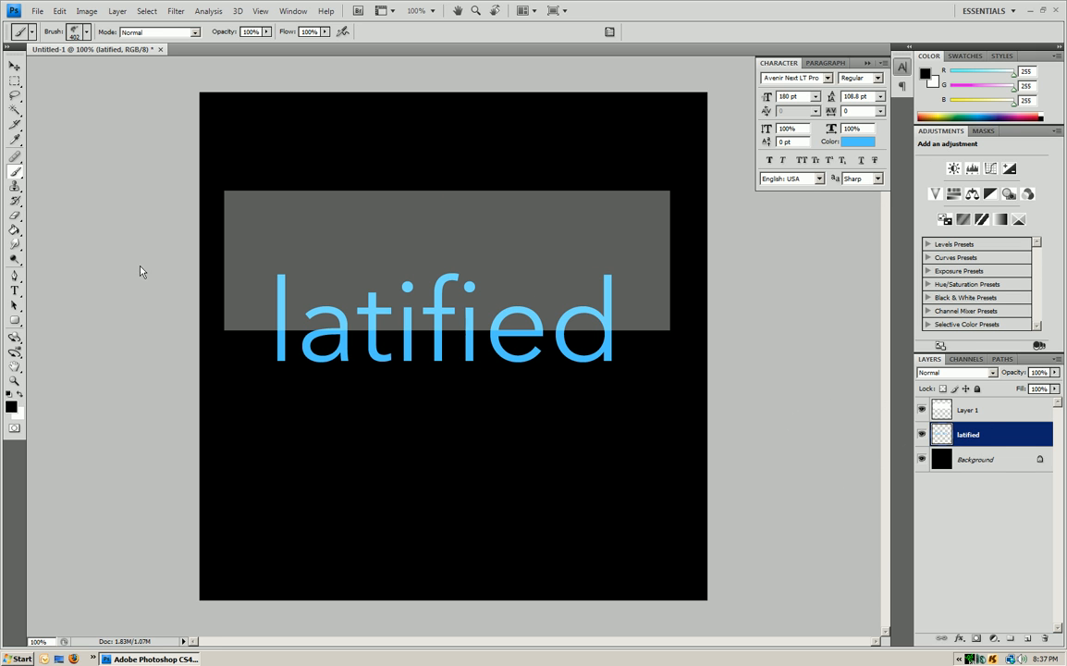
left_click(11, 118)
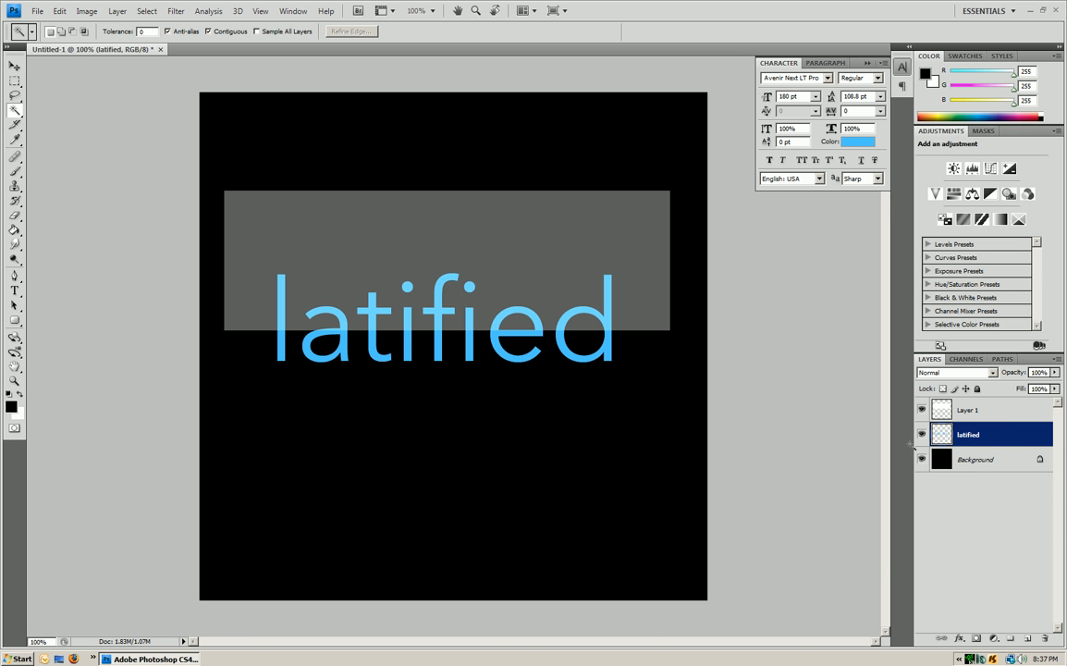
Magic Wand the empty area around the letters to outline the word's shapes
left_click(318, 344)
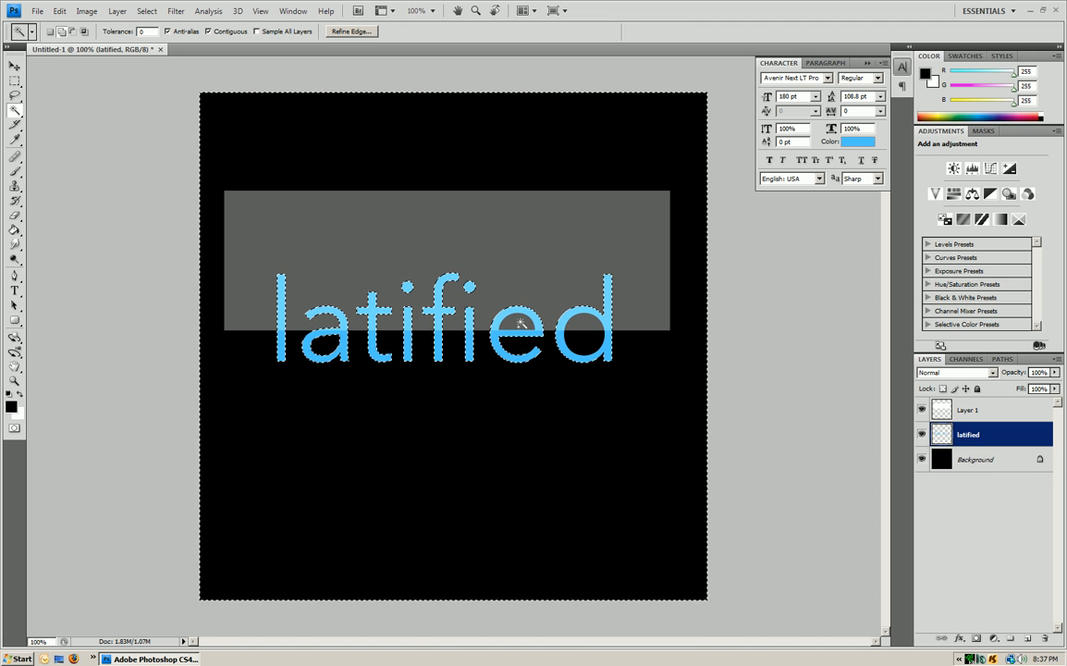
mouse_move(335, 349)
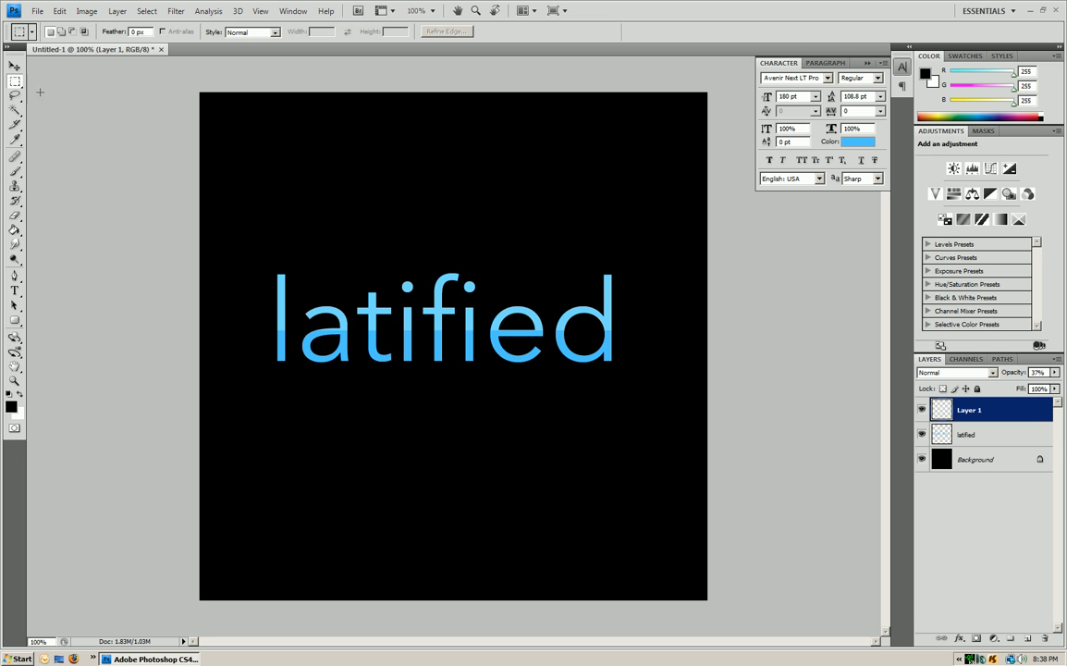
mouse_move(555, 318)
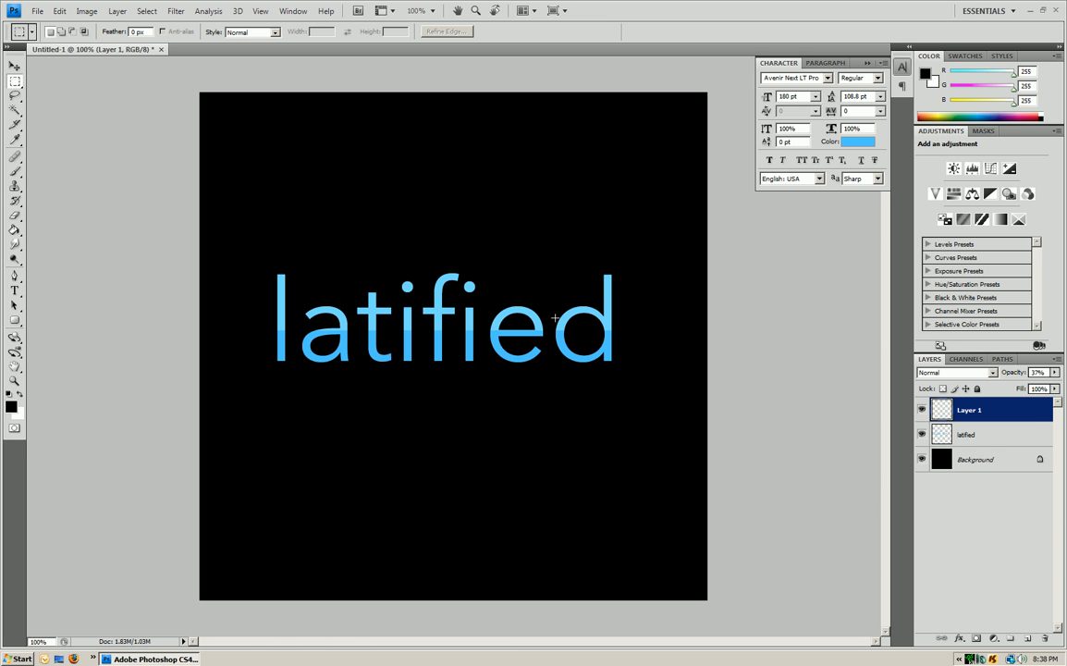